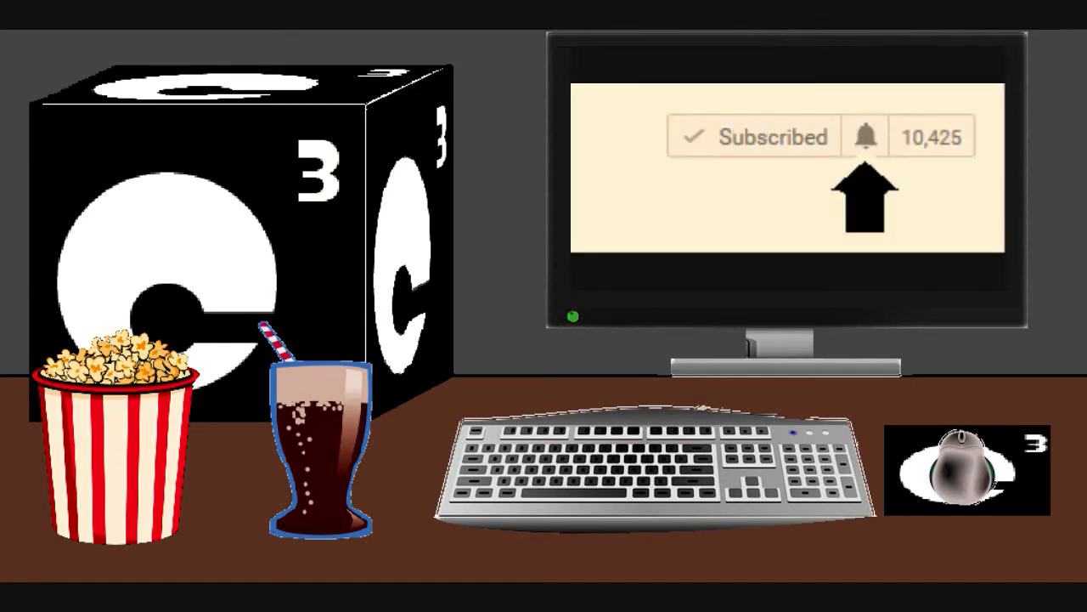
# Enable all notifications for Cube Computer Channel, then let the road-bicycle clip play
pyautogui.click(866, 136)
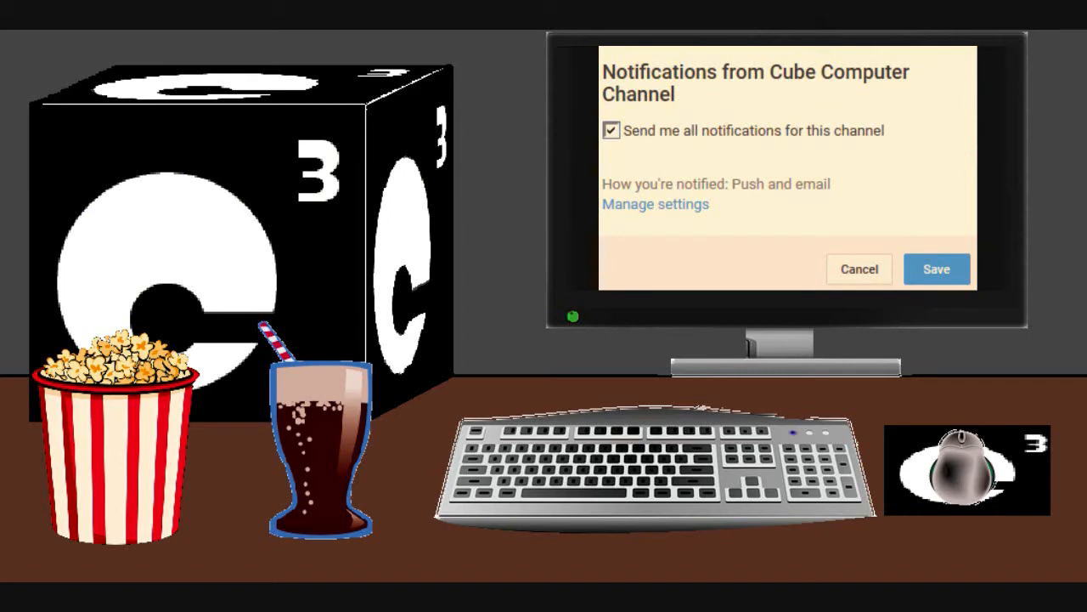
pyautogui.click(937, 268)
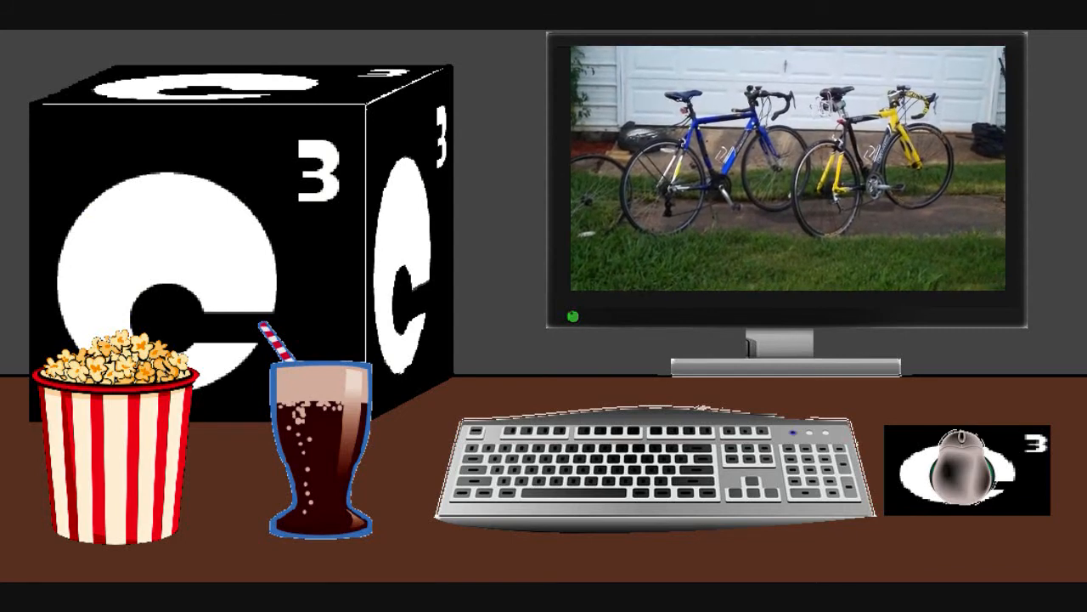